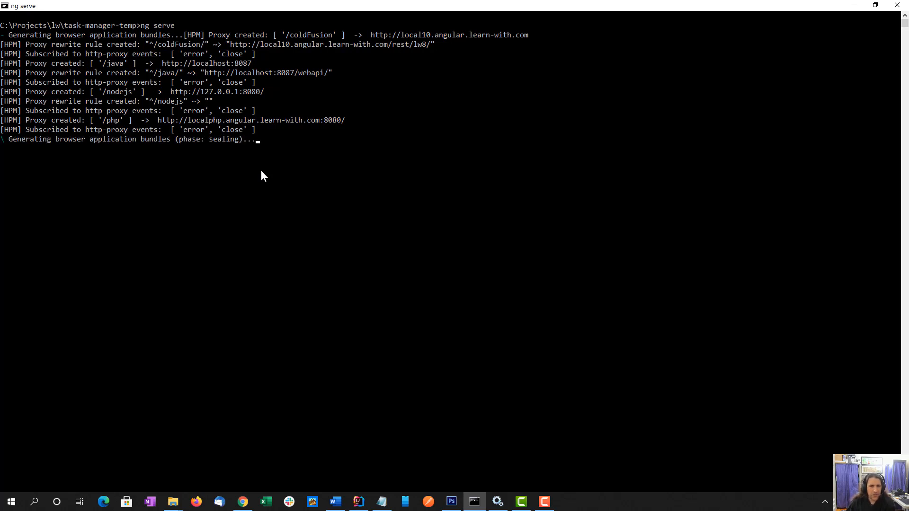
pyautogui.moveTo(89, 28)
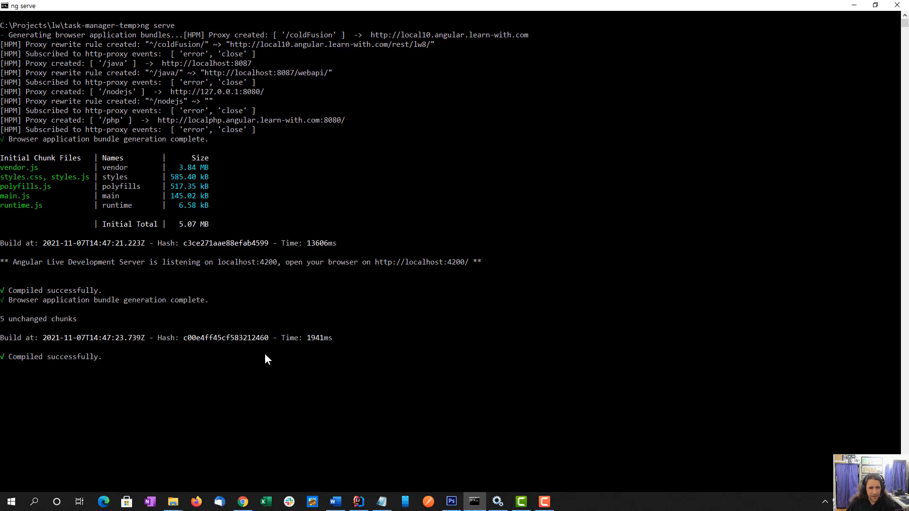
# Step: Bring up the Task Manager login page at localhost:4200 in Chrome once ng serve compiles
pyautogui.click(242, 502)
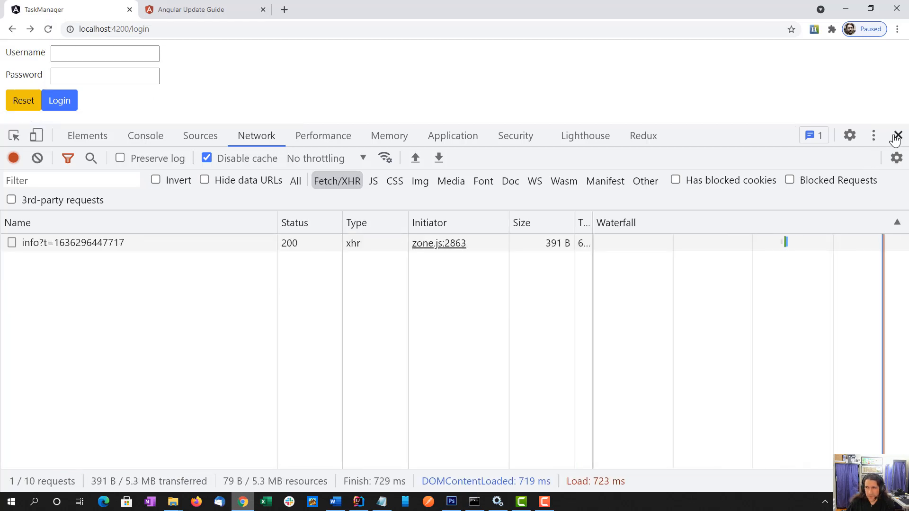
# Step: Hide DevTools and log in to Task Manager to reach the open tasks list
pyautogui.click(898, 136)
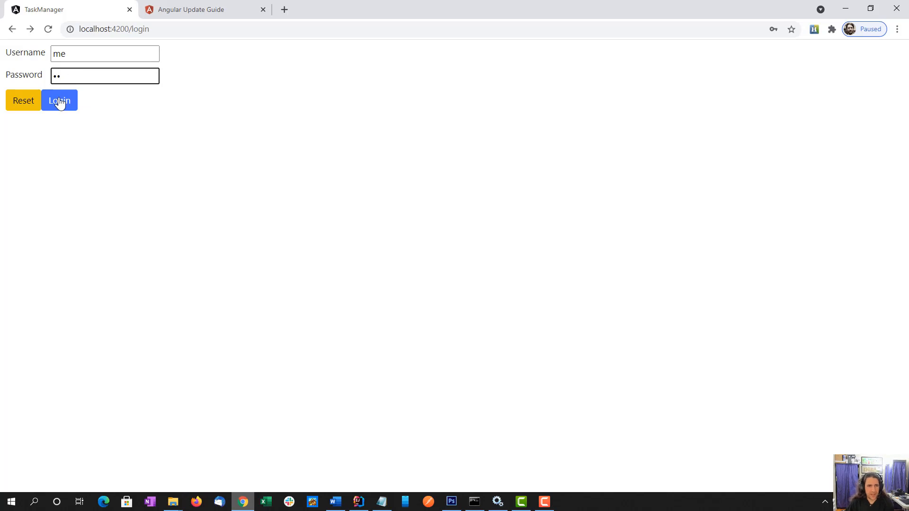
pyautogui.click(59, 100)
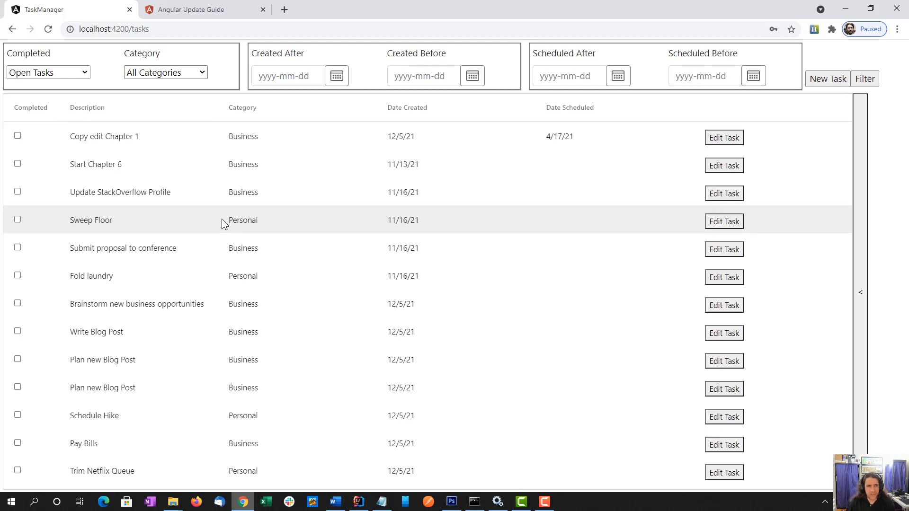
pyautogui.moveTo(193, 92)
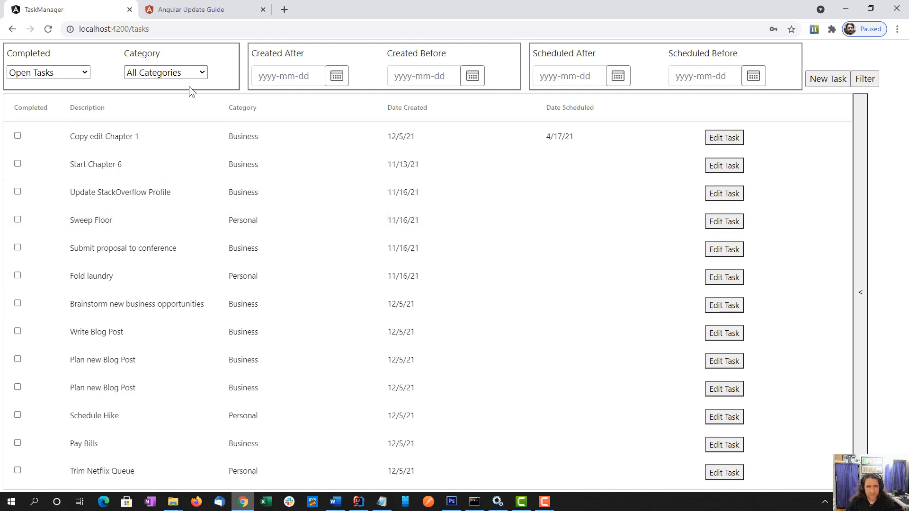
pyautogui.moveTo(296, 126)
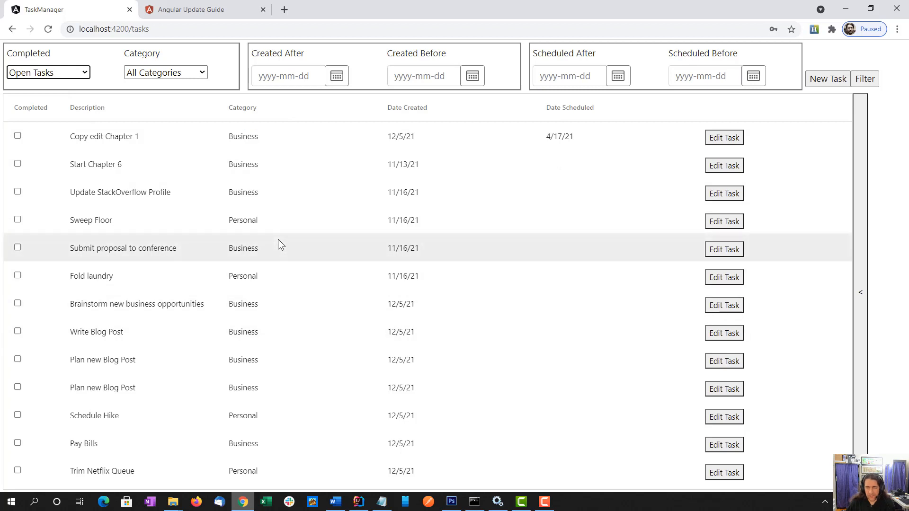
pyautogui.moveTo(294, 248)
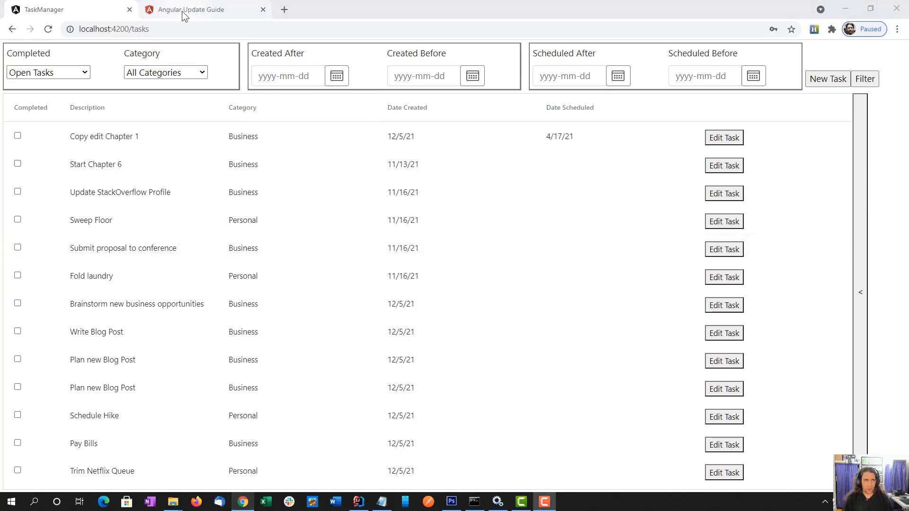
# Step: Generate the Angular Update Guide steps for a basic app from 12.0 to 13.0 and review them
pyautogui.click(197, 9)
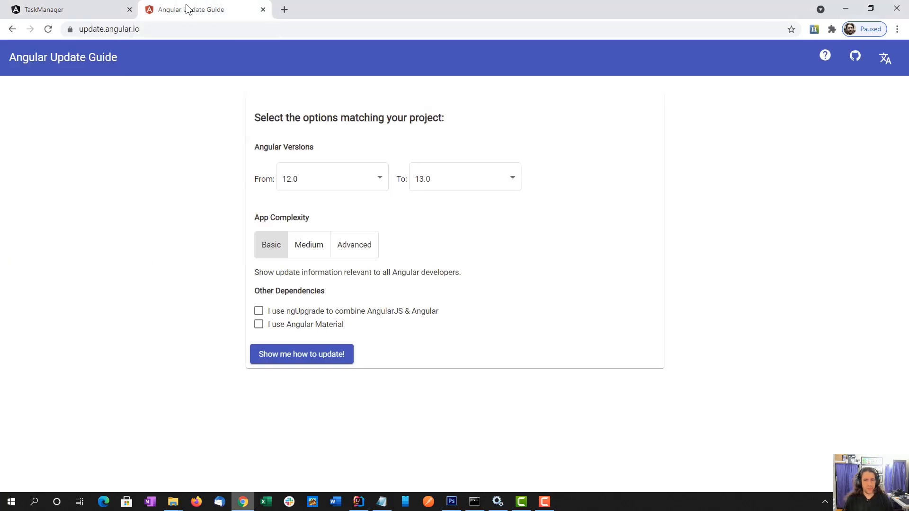
pyautogui.moveTo(183, 201)
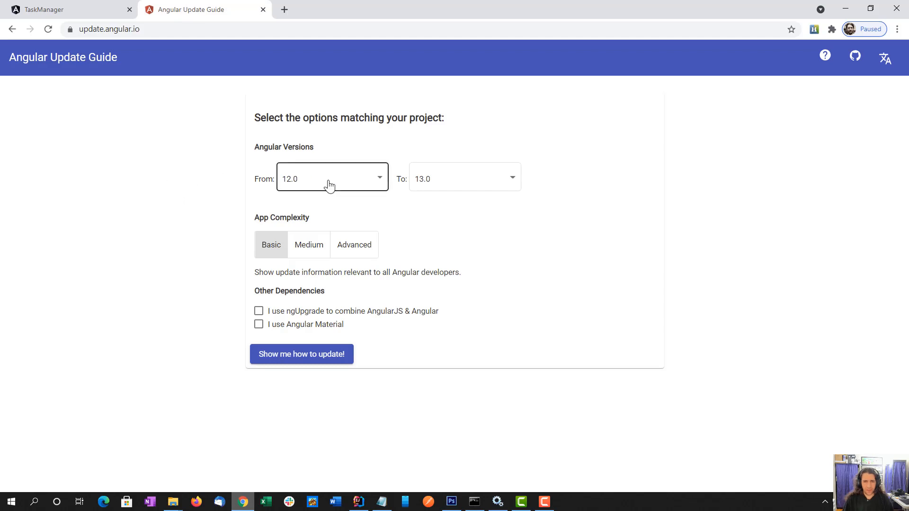
pyautogui.moveTo(237, 274)
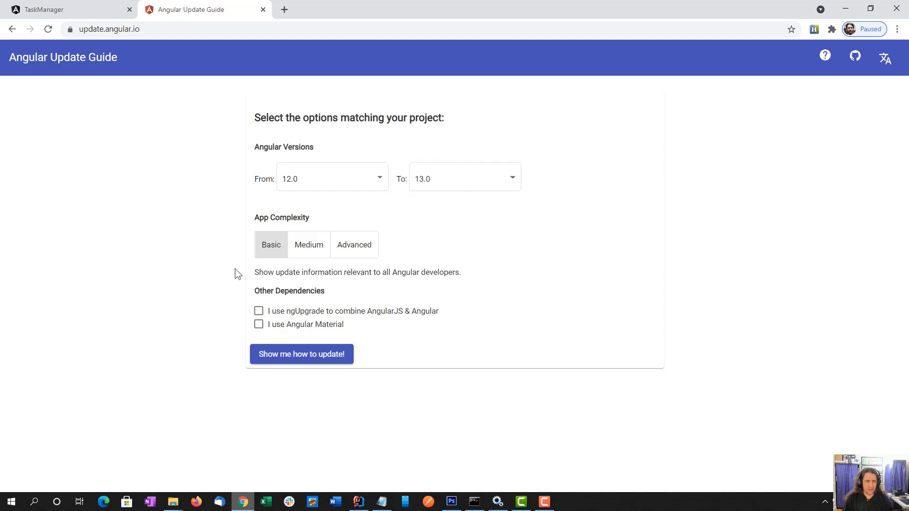
pyautogui.moveTo(260, 259)
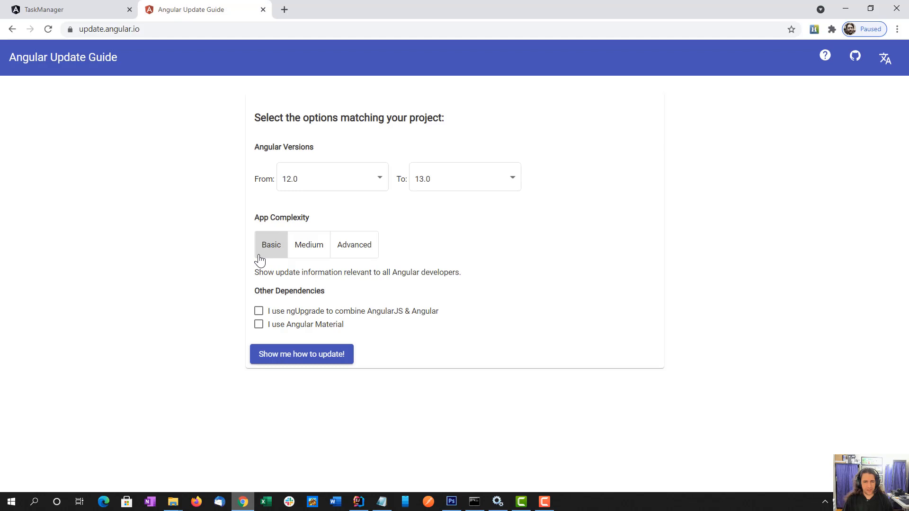
pyautogui.moveTo(312, 360)
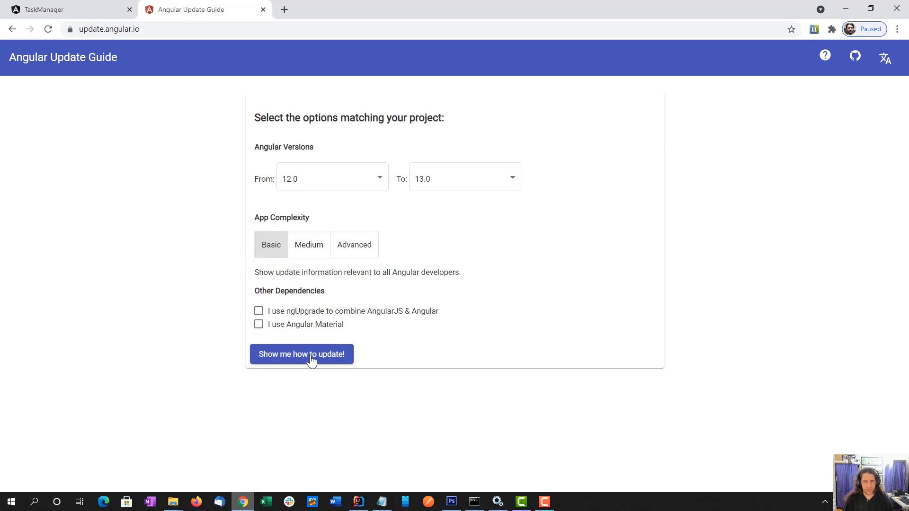
pyautogui.click(302, 355)
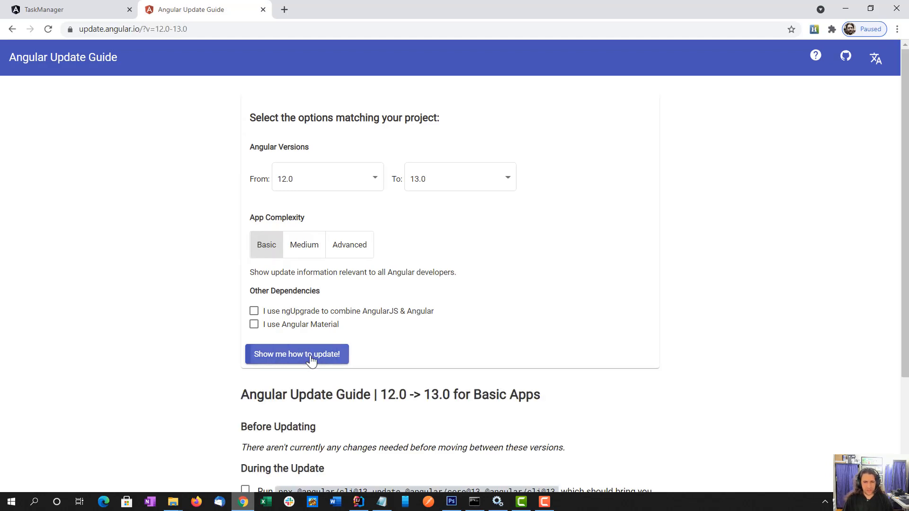
pyautogui.moveTo(211, 349)
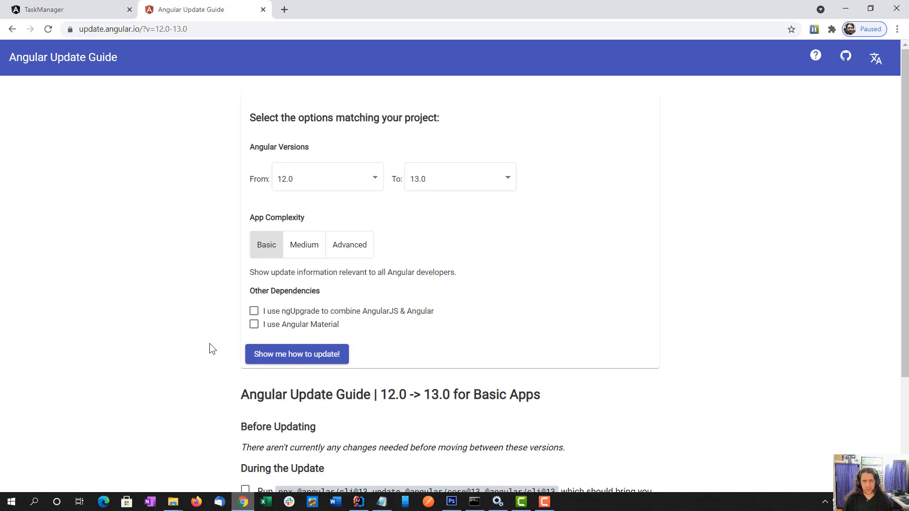
pyautogui.scroll(-3)
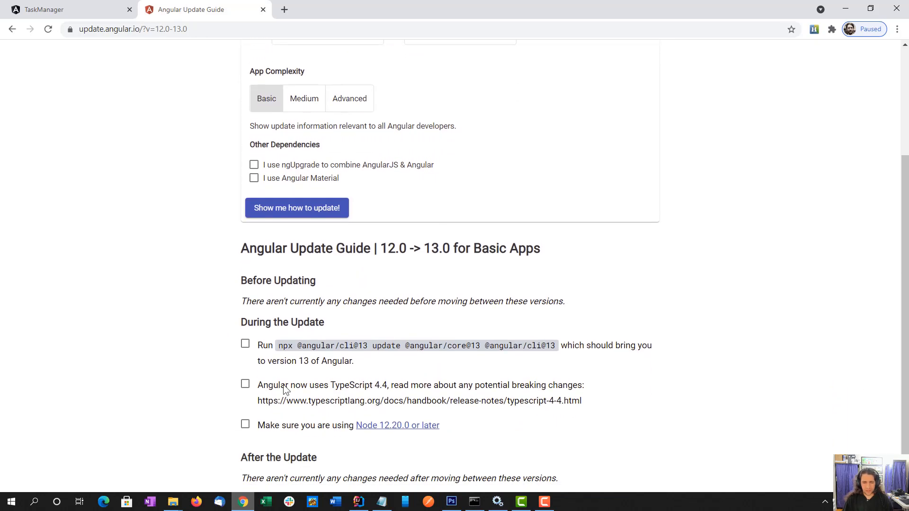
pyautogui.click(473, 502)
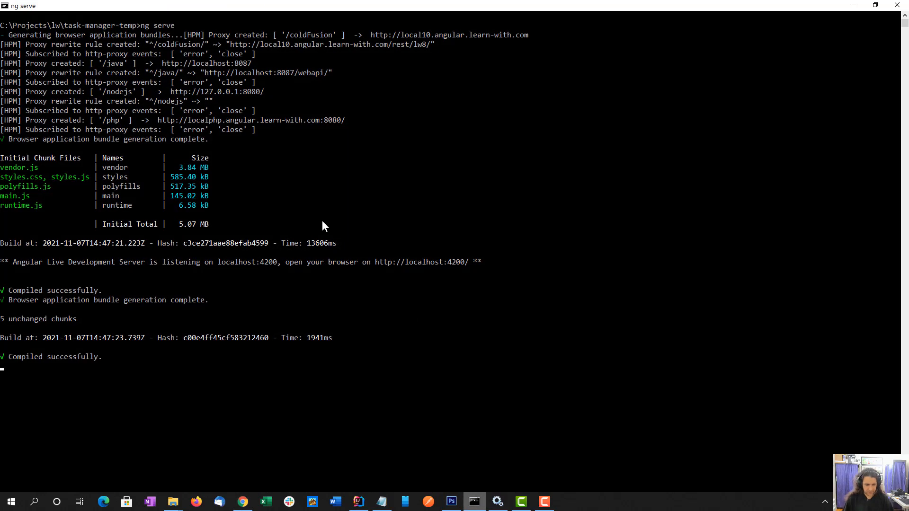
pyautogui.click(243, 502)
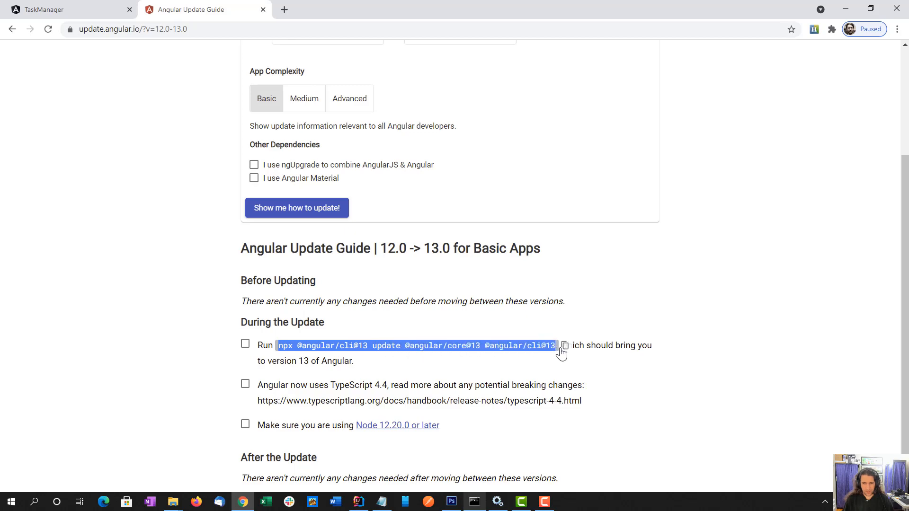
# Step: Run the npx Angular 13 update in the terminal, confirming with y; it fails on peer dependencies
pyautogui.click(474, 502)
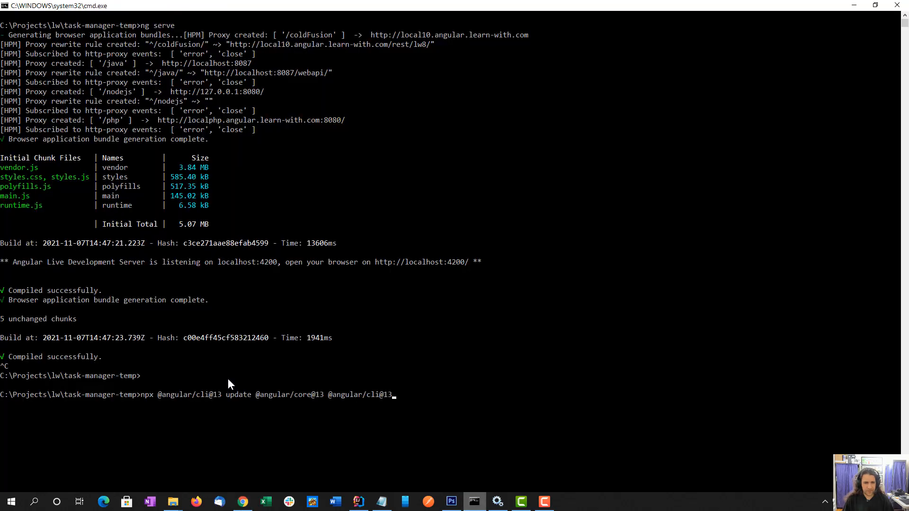
pyautogui.press('Return')
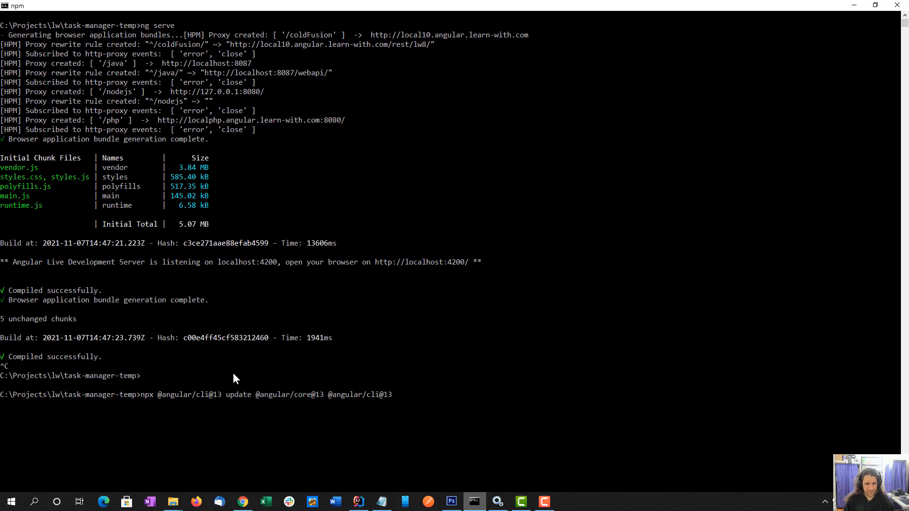
pyautogui.press('Return')
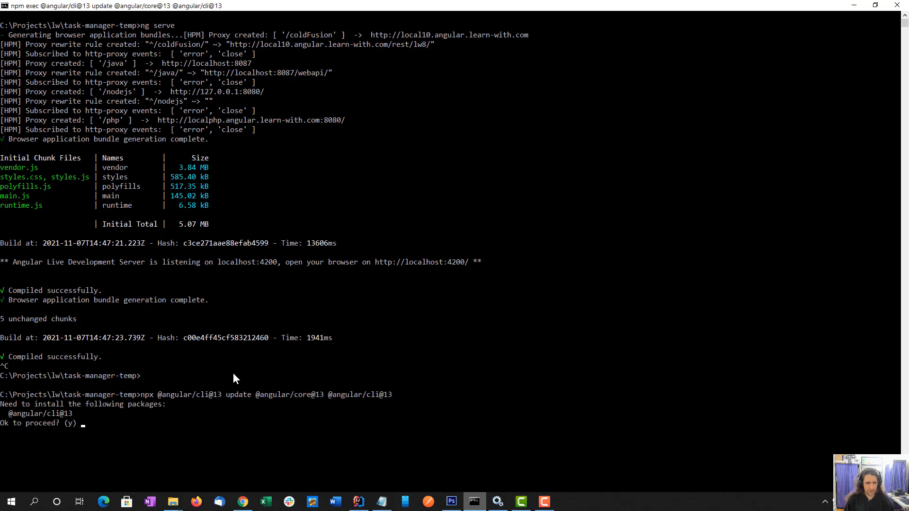
pyautogui.write('y')
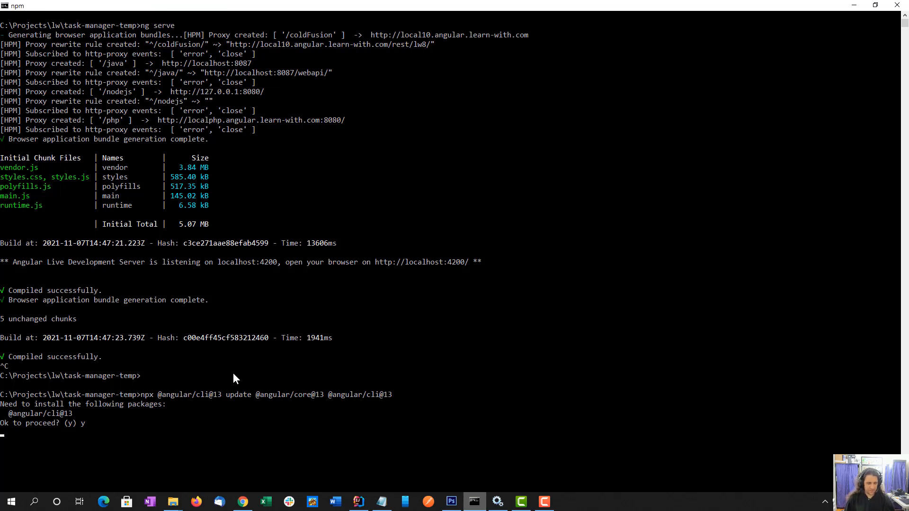
pyautogui.press('Return')
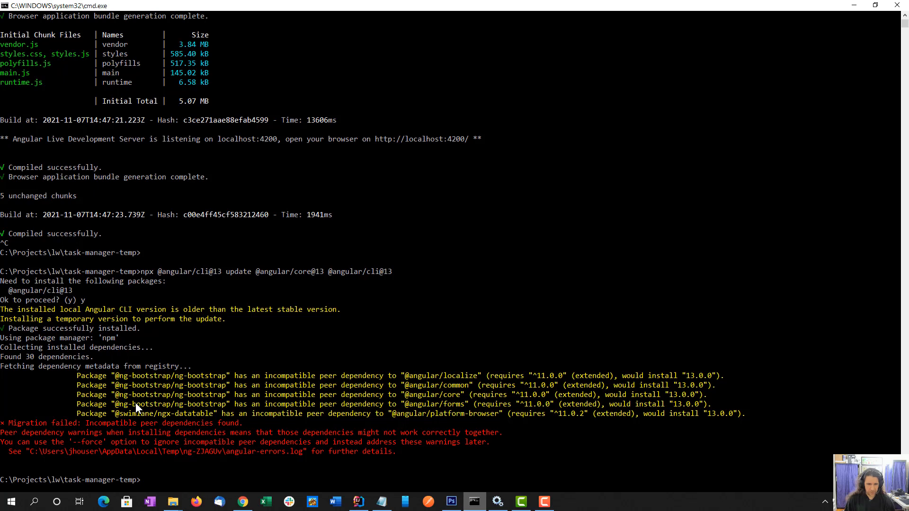
pyautogui.write('npm update ng-b')
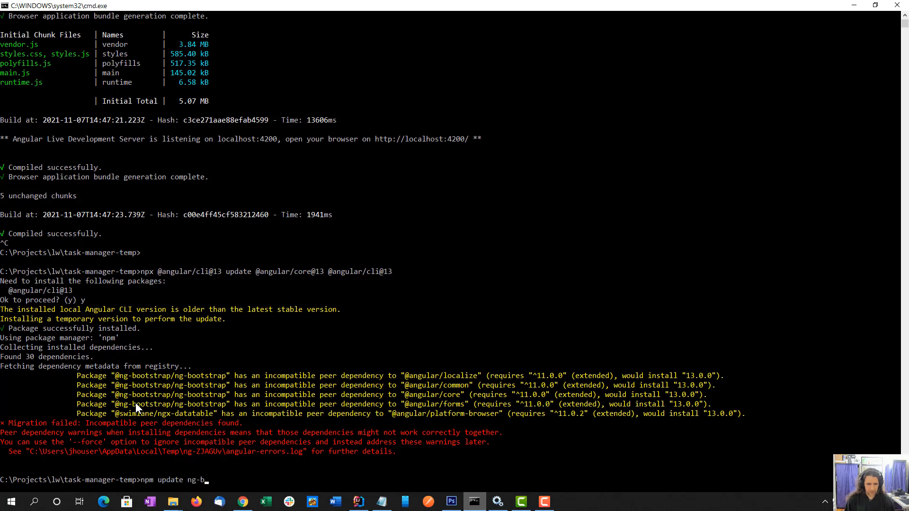
pyautogui.write('ootstrap')
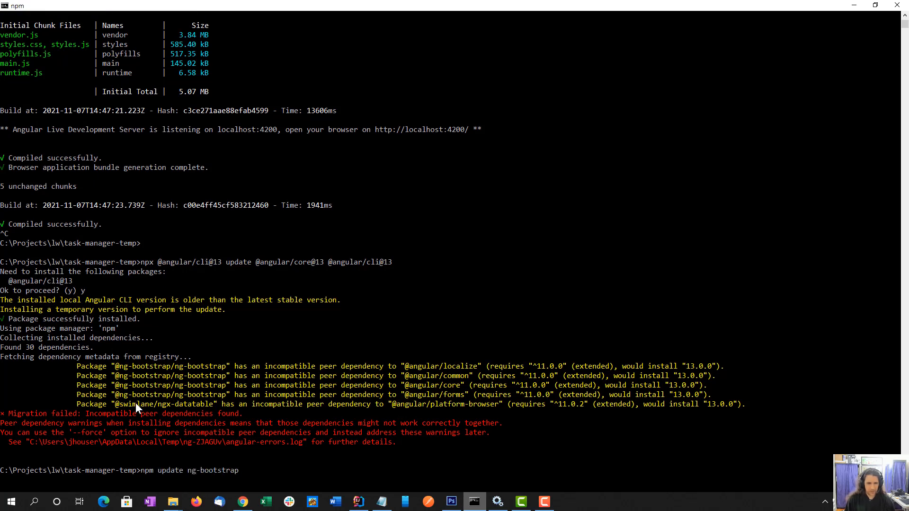
pyautogui.press('Return')
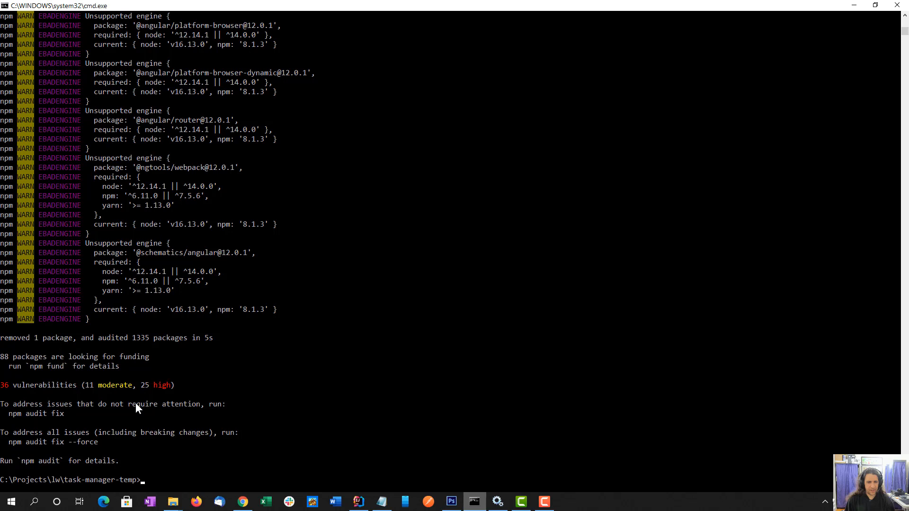
pyautogui.write('npx @angular/cli@13 update @angular/core@13 @angular/cli@13')
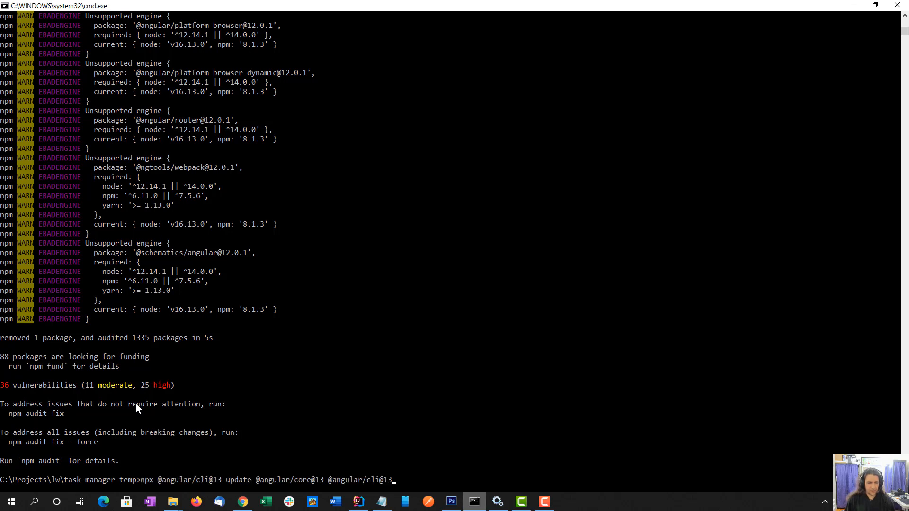
# Step: Run the forced Angular 13 update and follow its output as packages move to 13.0.0 and migrations complete
pyautogui.press('Return')
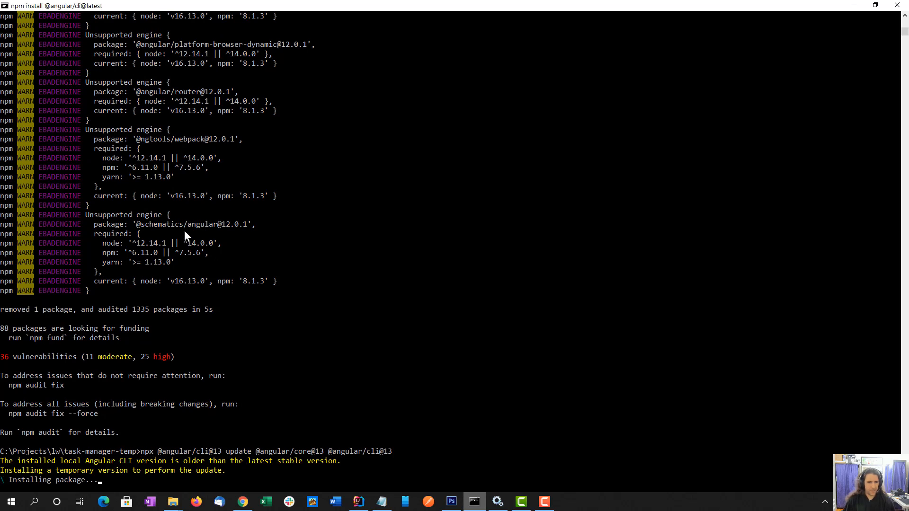
pyautogui.moveTo(126, 239)
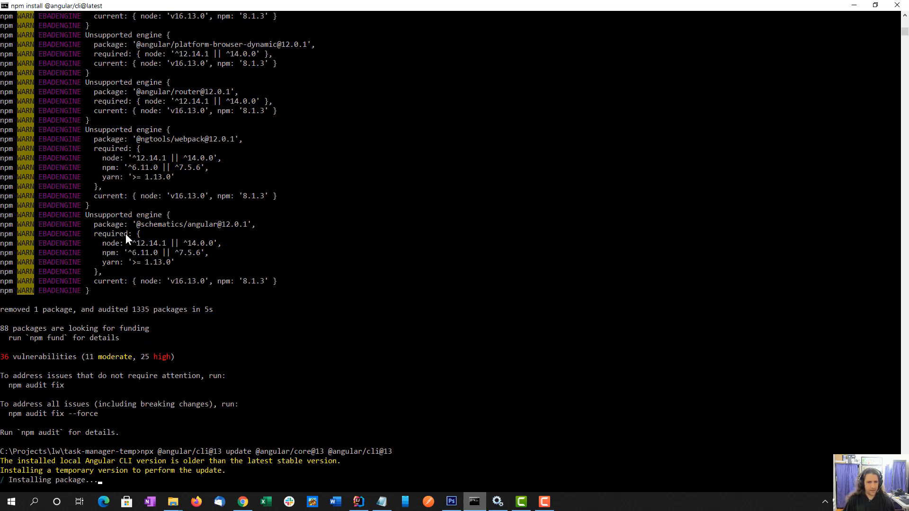
pyautogui.moveTo(137, 86)
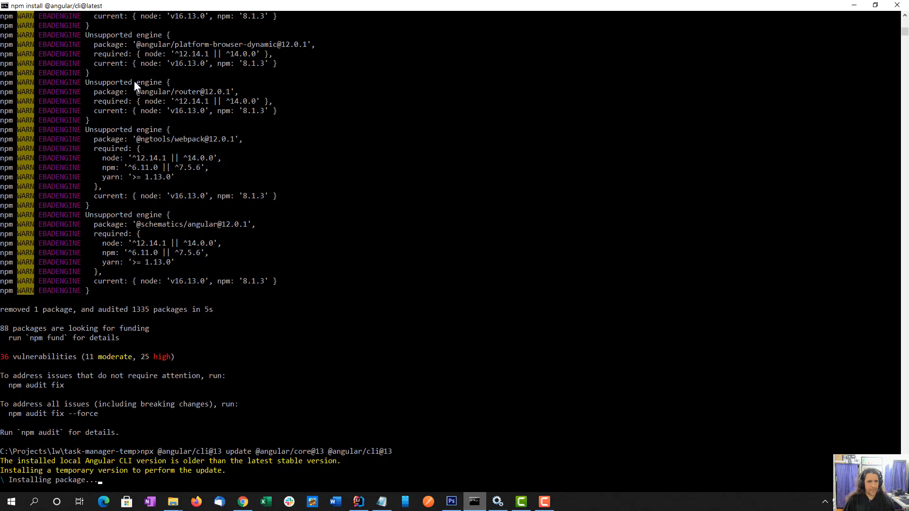
pyautogui.scroll(-3)
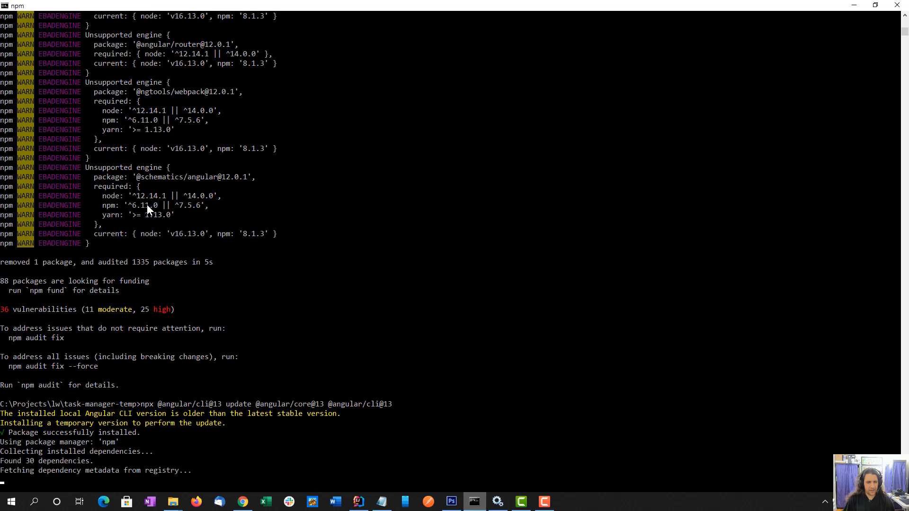
pyautogui.scroll(-3)
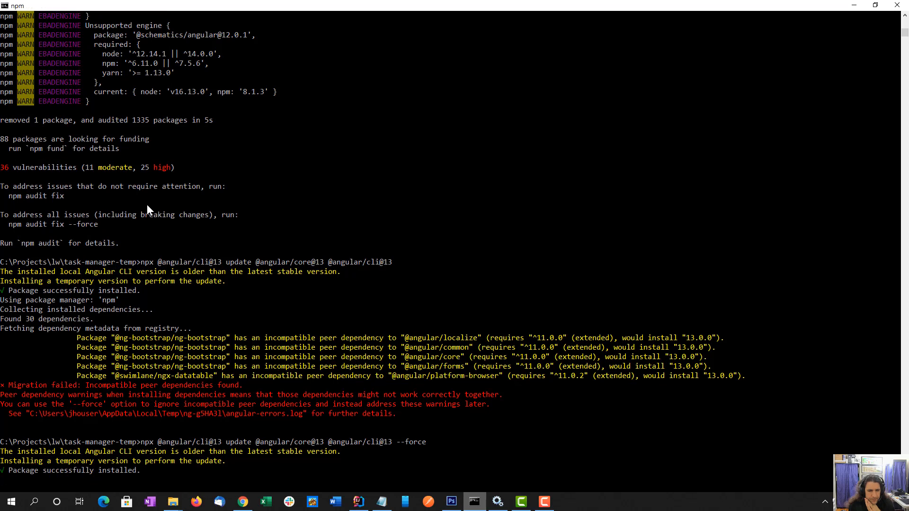
pyautogui.scroll(-3)
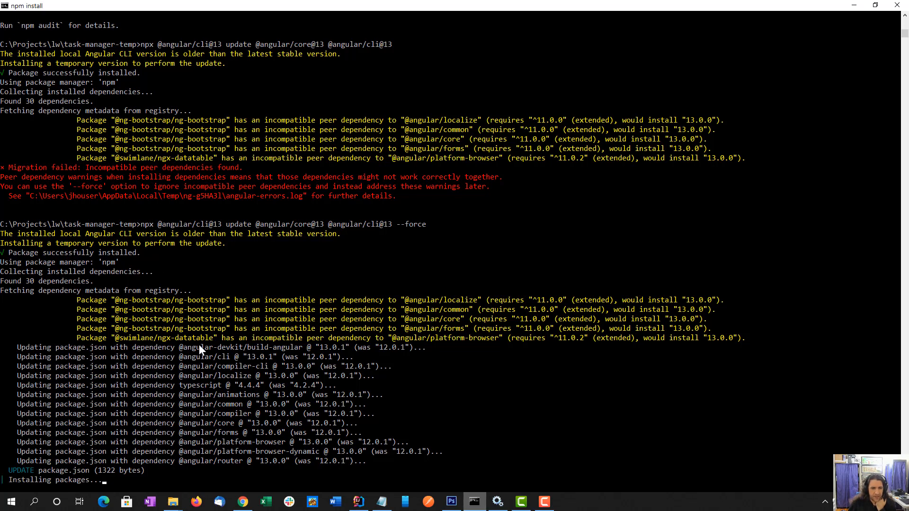
pyautogui.moveTo(300, 348)
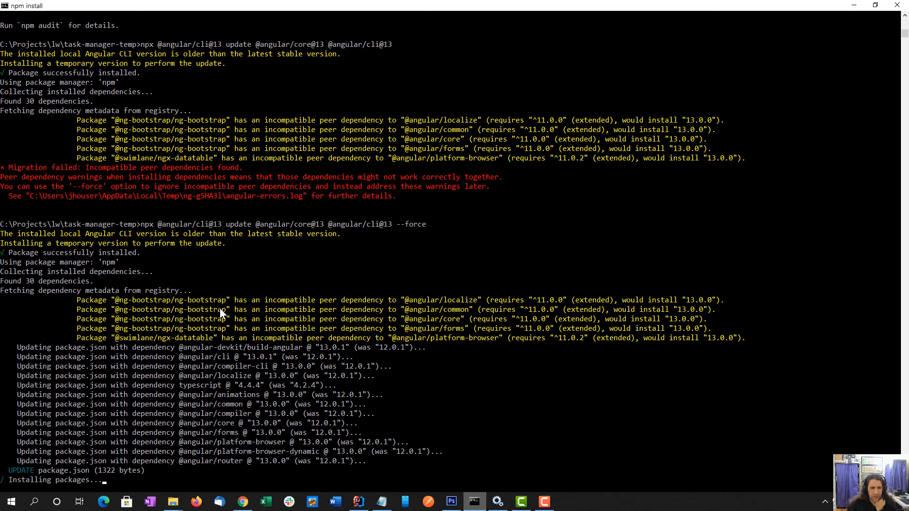
pyautogui.scroll(-3)
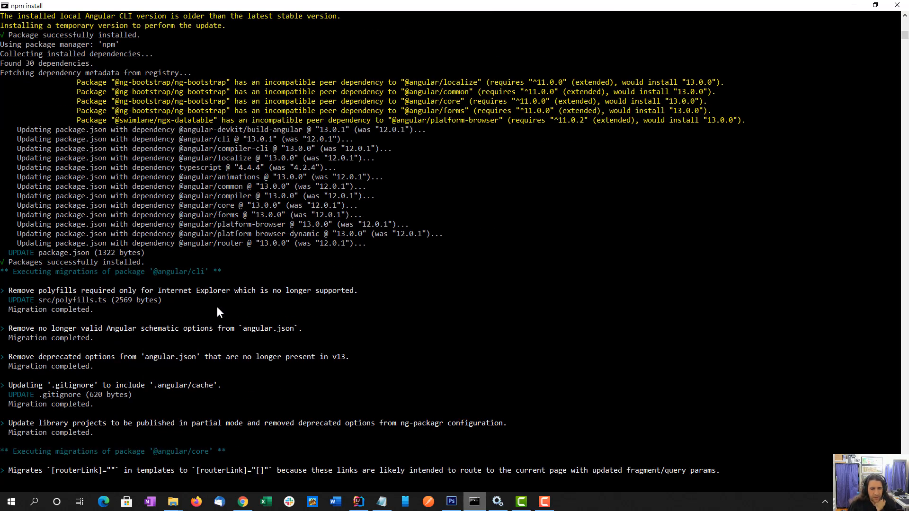
pyautogui.scroll(-3)
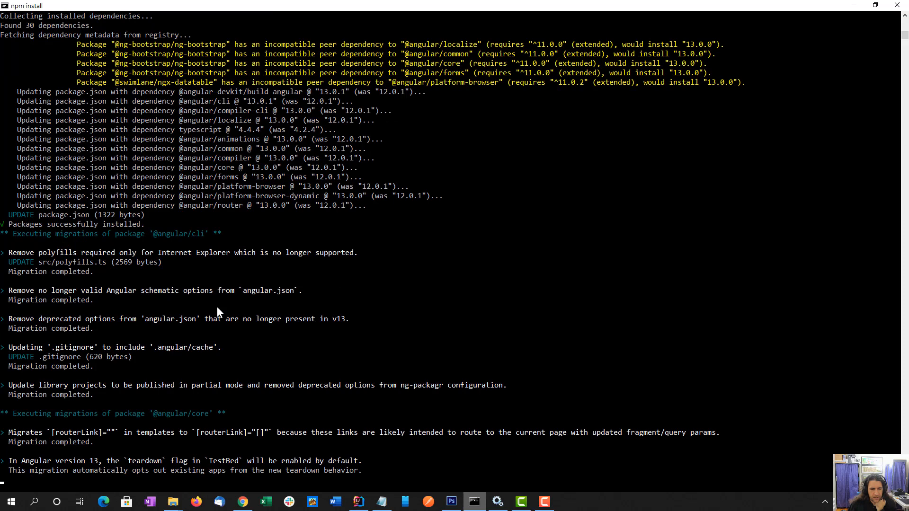
pyautogui.scroll(-3)
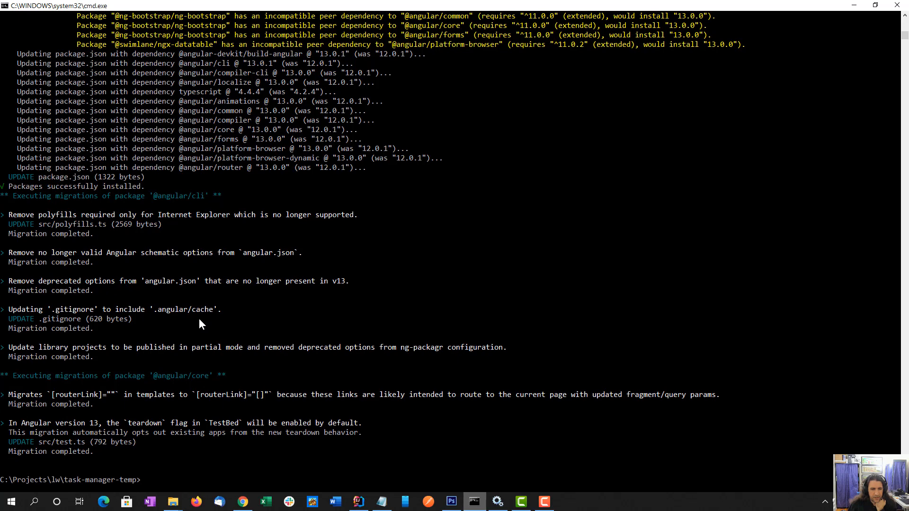
pyautogui.click(244, 502)
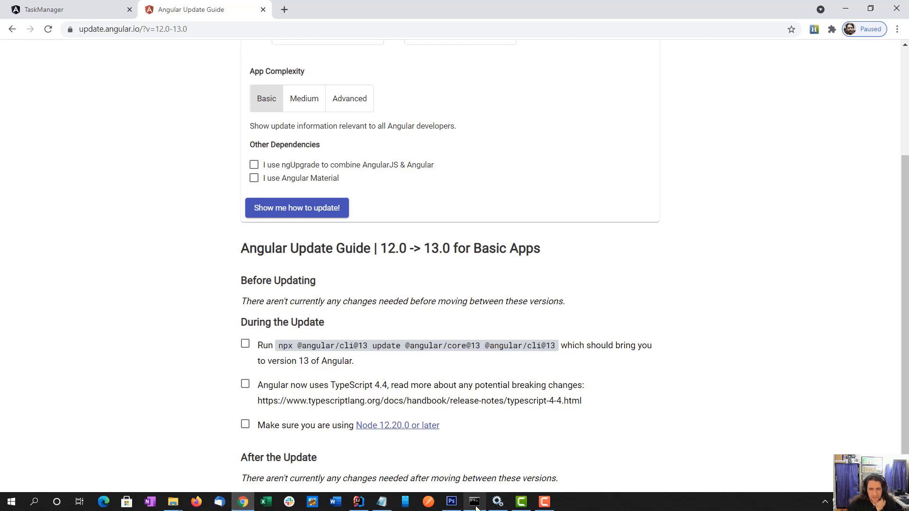
# Step: Run ng serve on the upgraded app until it compiles, then switch to the Task Manager app
pyautogui.click(474, 502)
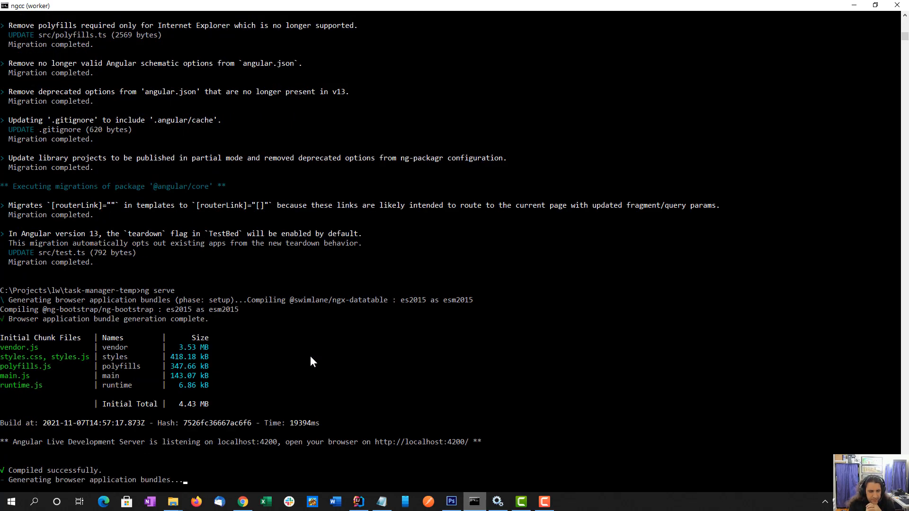
pyautogui.scroll(-3)
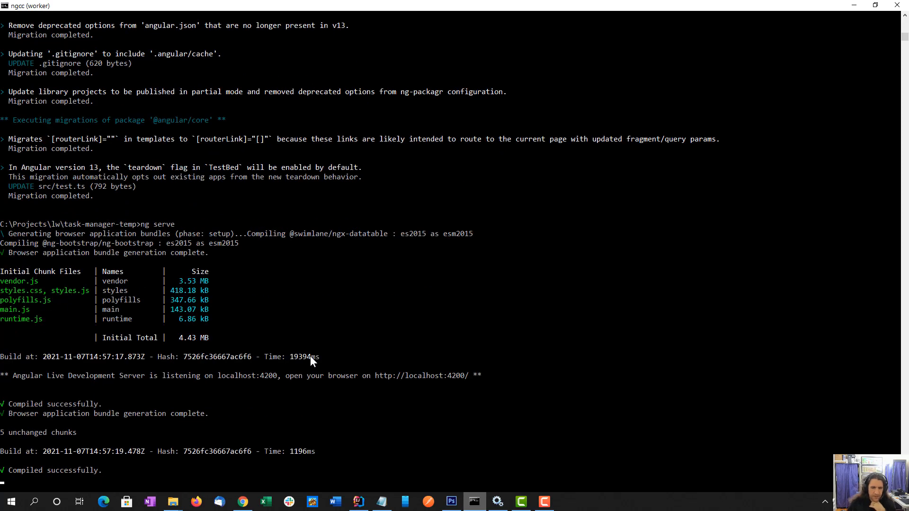
pyautogui.moveTo(312, 361)
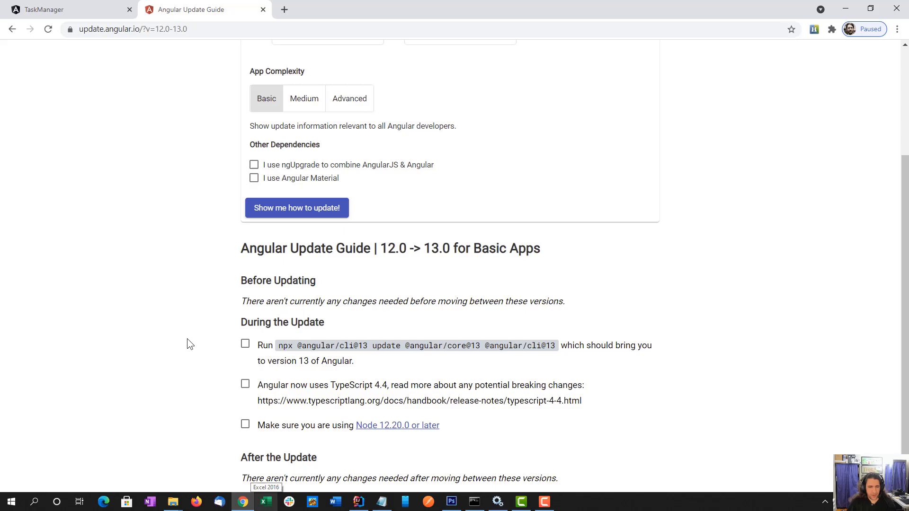
pyautogui.click(474, 502)
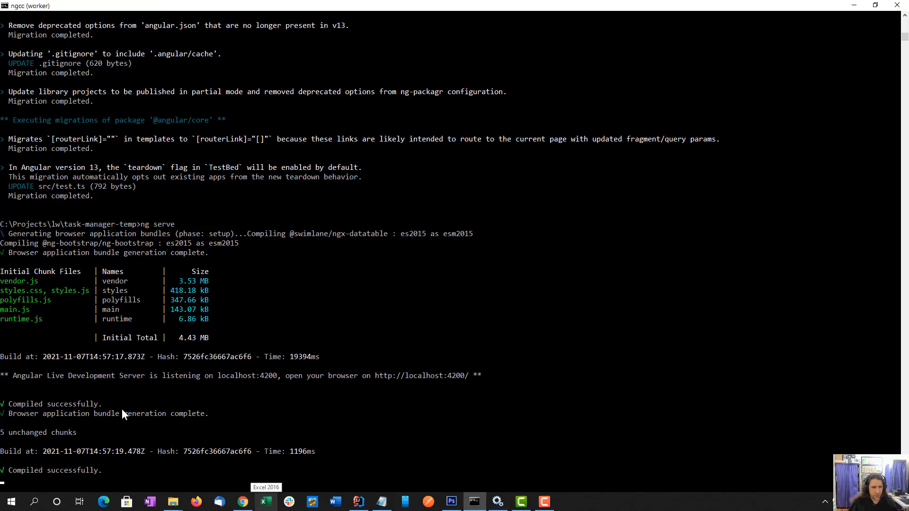
pyautogui.moveTo(87, 255)
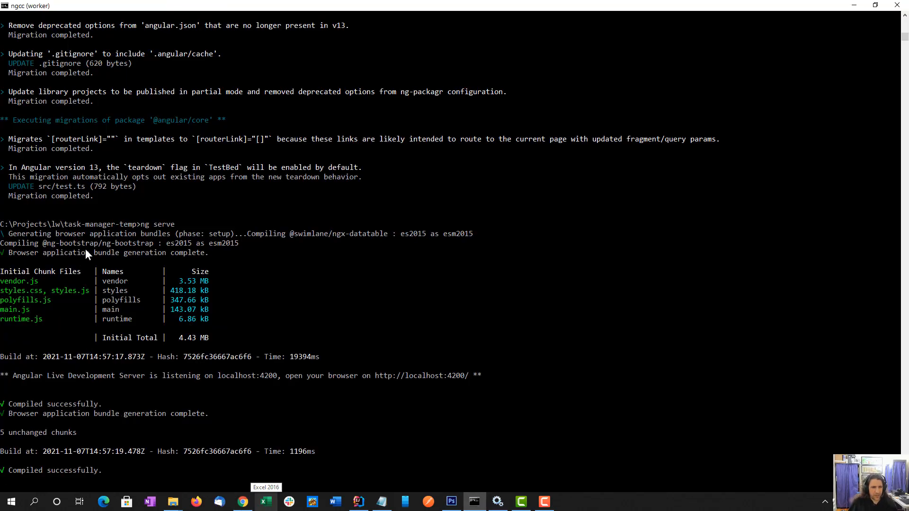
pyautogui.moveTo(112, 382)
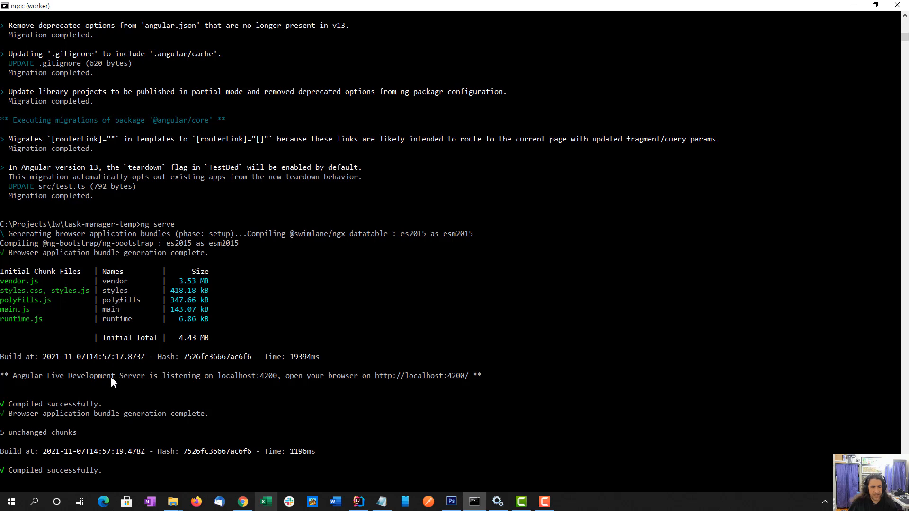
pyautogui.moveTo(119, 284)
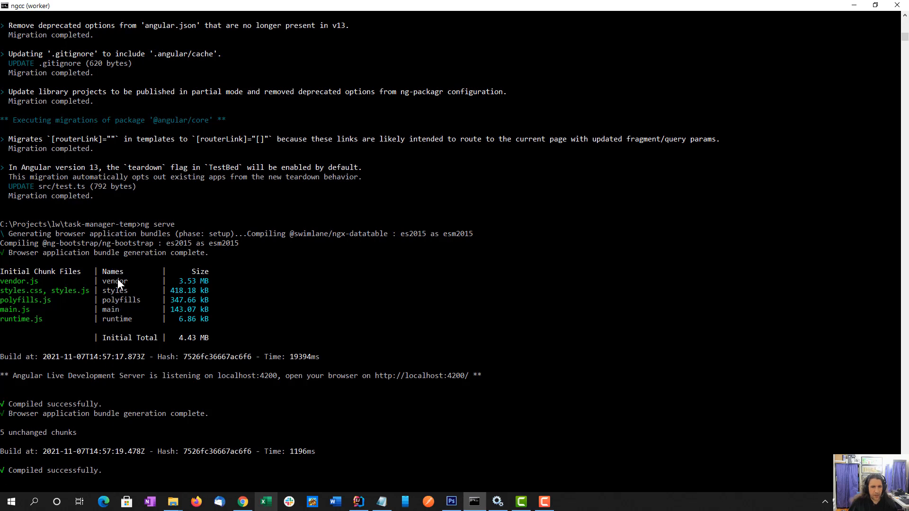
pyautogui.moveTo(146, 293)
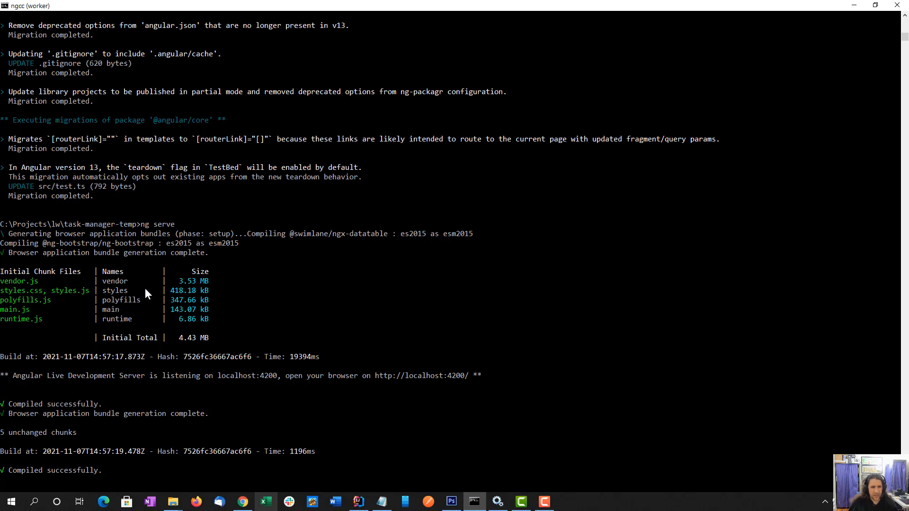
pyautogui.click(242, 502)
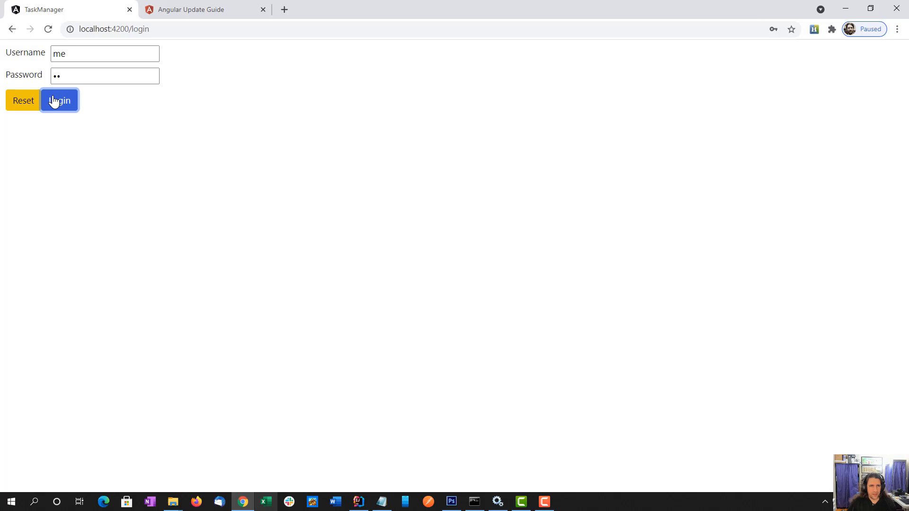
# Step: Log in on the upgraded Task Manager to see the open tasks, then return to the terminal
pyautogui.click(58, 101)
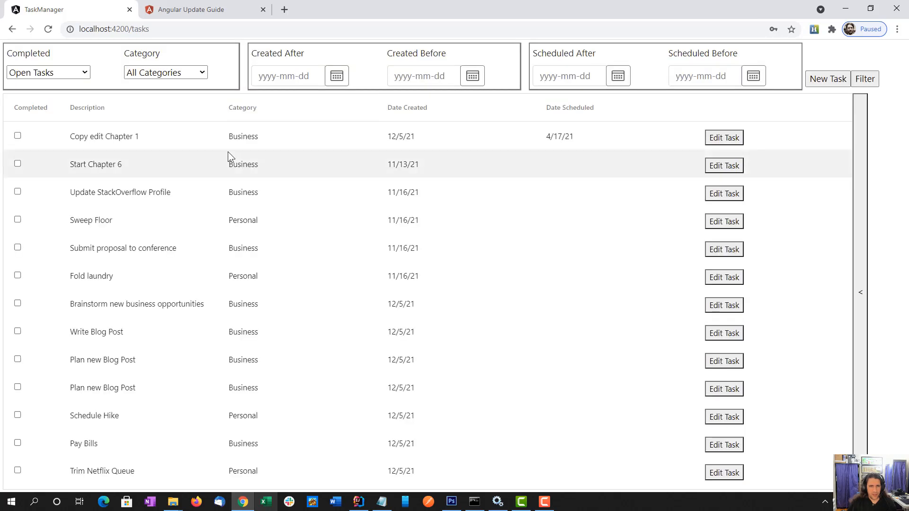
pyautogui.moveTo(443, 337)
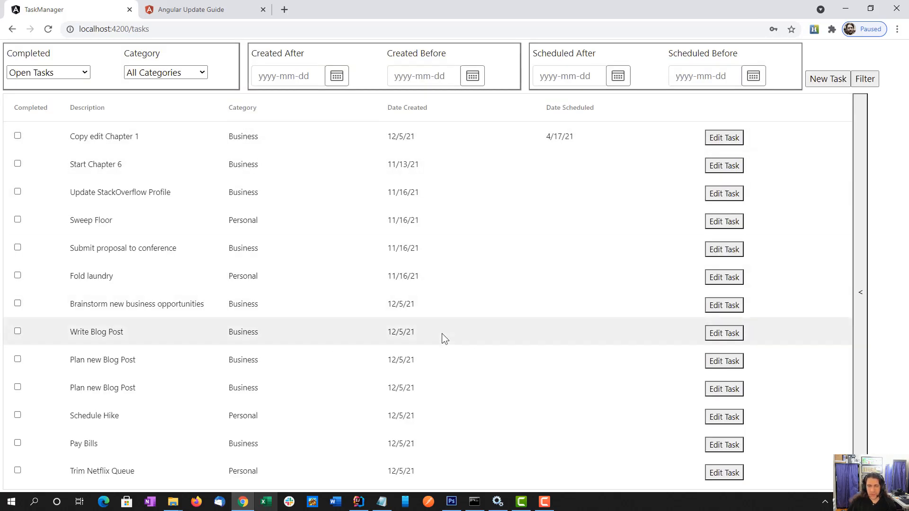
pyautogui.moveTo(42, 68)
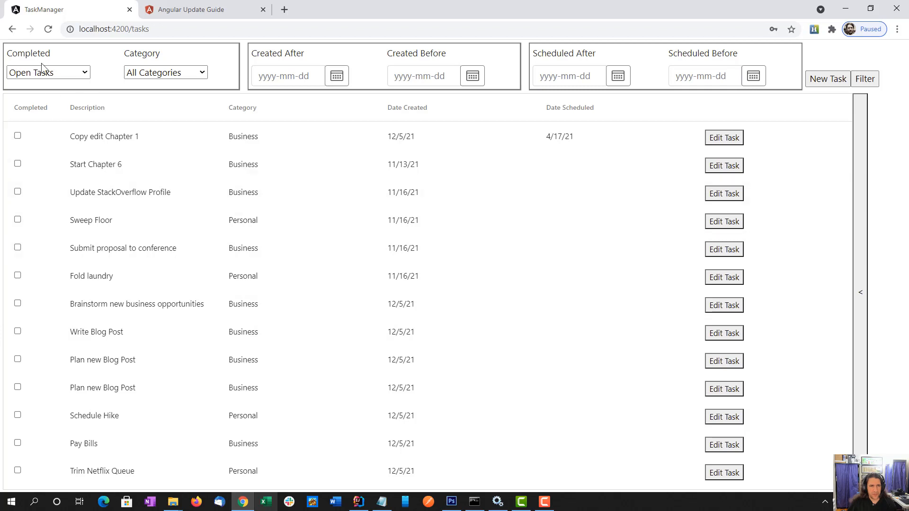
pyautogui.click(475, 502)
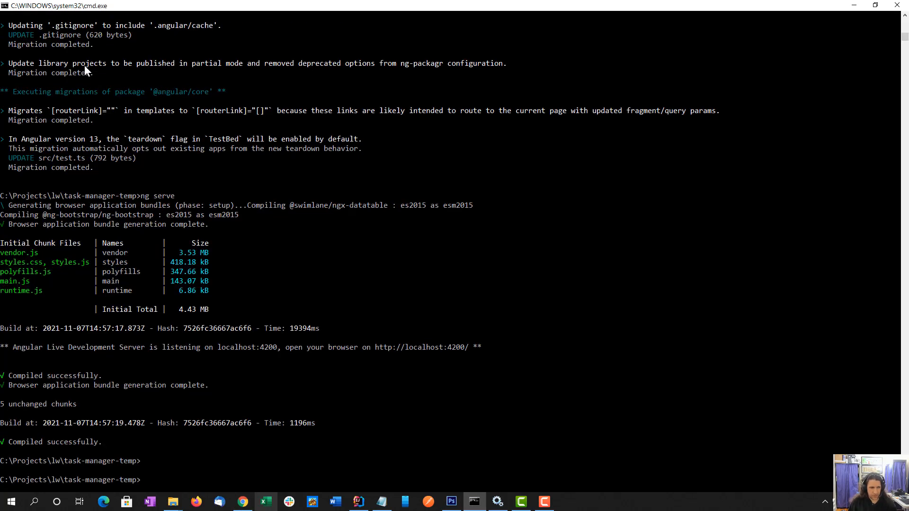
# Step: Run ng serve --configuration=coldfusion until compiled, then switch back to the Task Manager app
pyautogui.write('ng serve --')
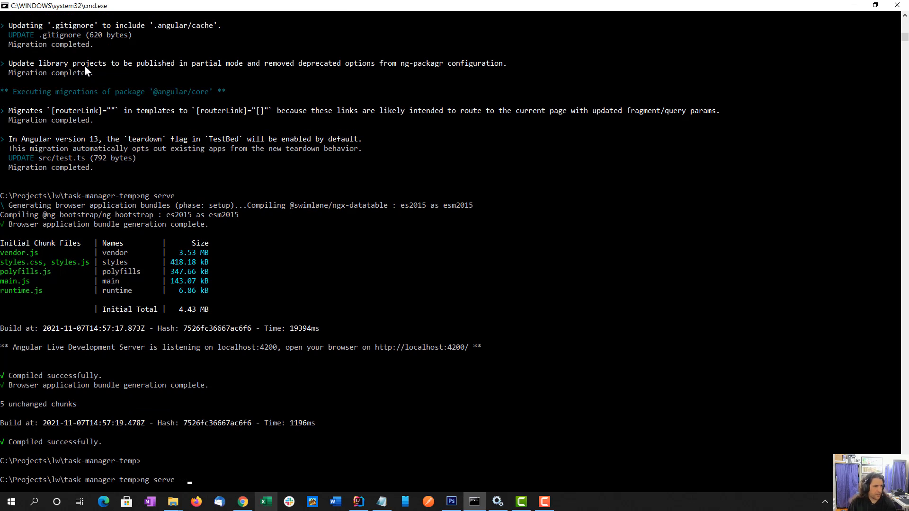
pyautogui.write('--configuration=copl')
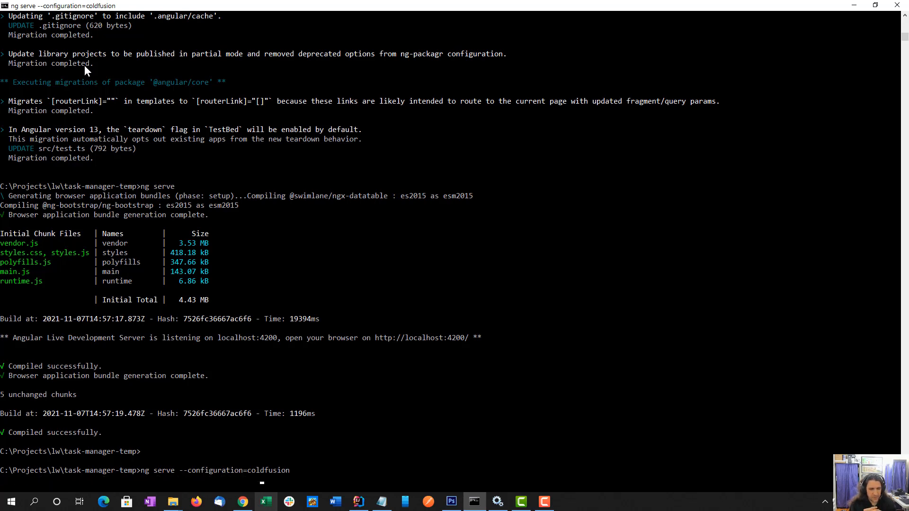
pyautogui.scroll(-3)
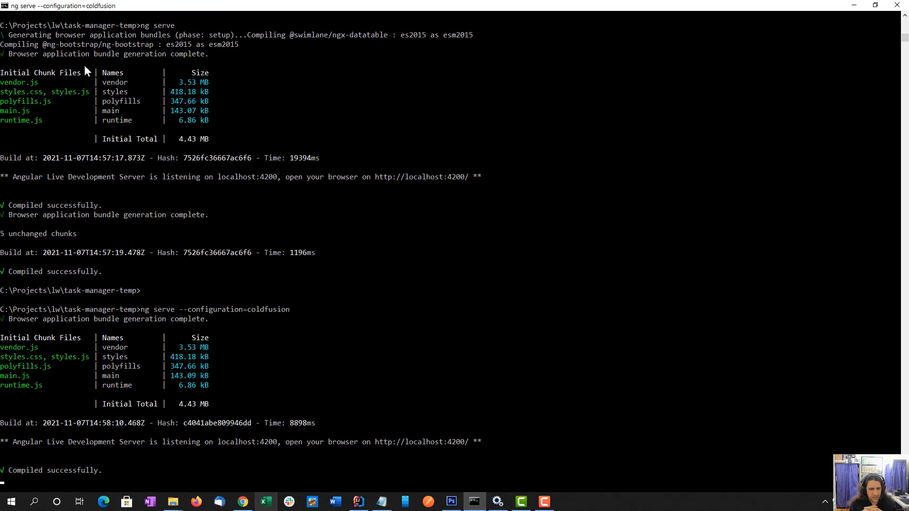
pyautogui.moveTo(126, 79)
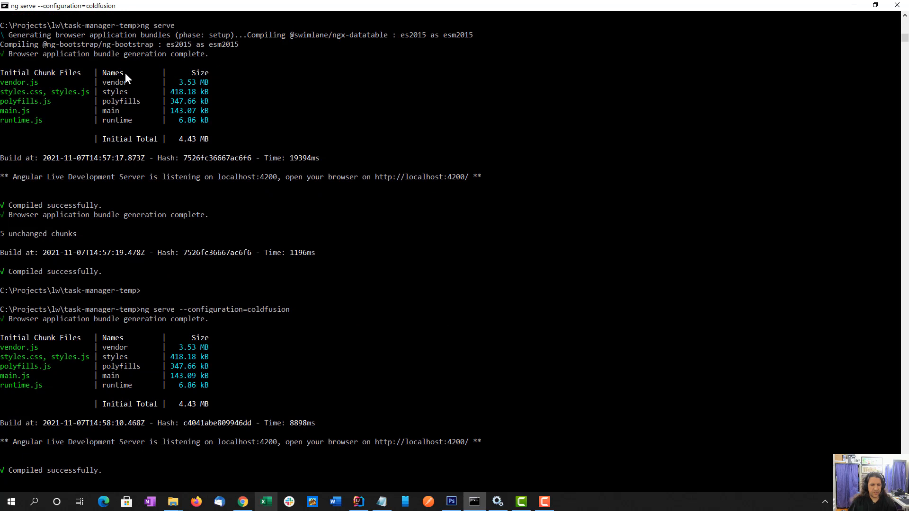
pyautogui.click(241, 502)
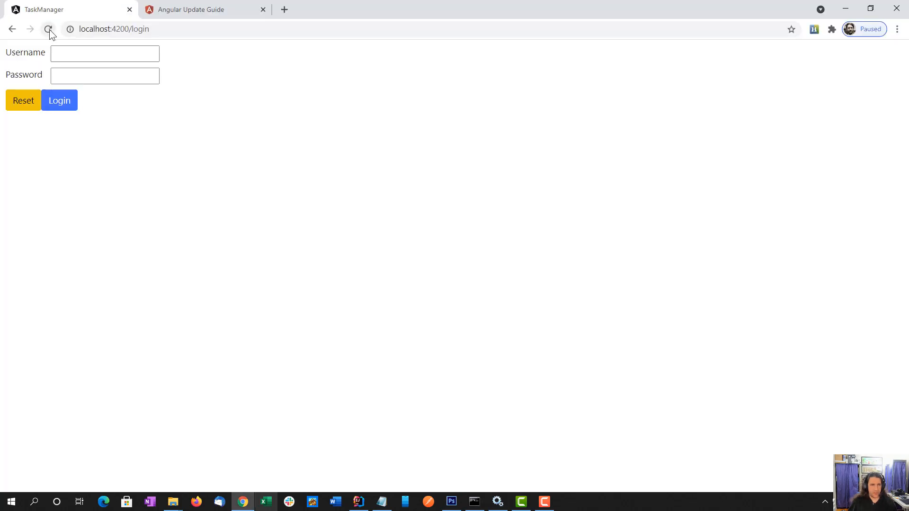
# Step: Reload the login page, submit Login, resume past the debugger breakpoint and reach the open tasks list
pyautogui.click(105, 53)
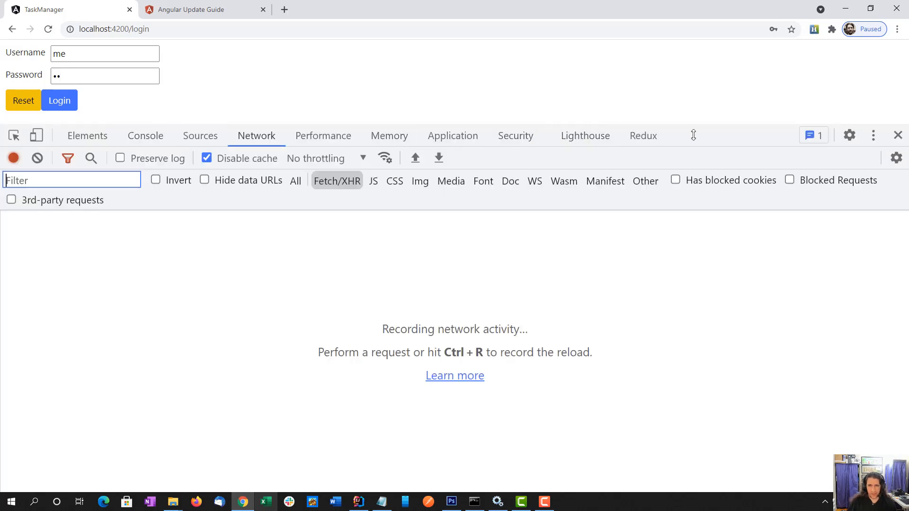
pyautogui.click(59, 100)
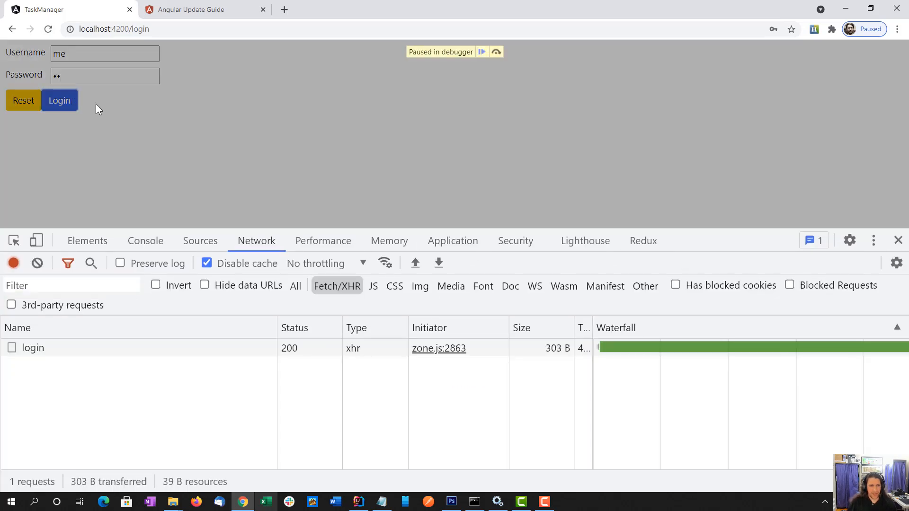
pyautogui.click(199, 240)
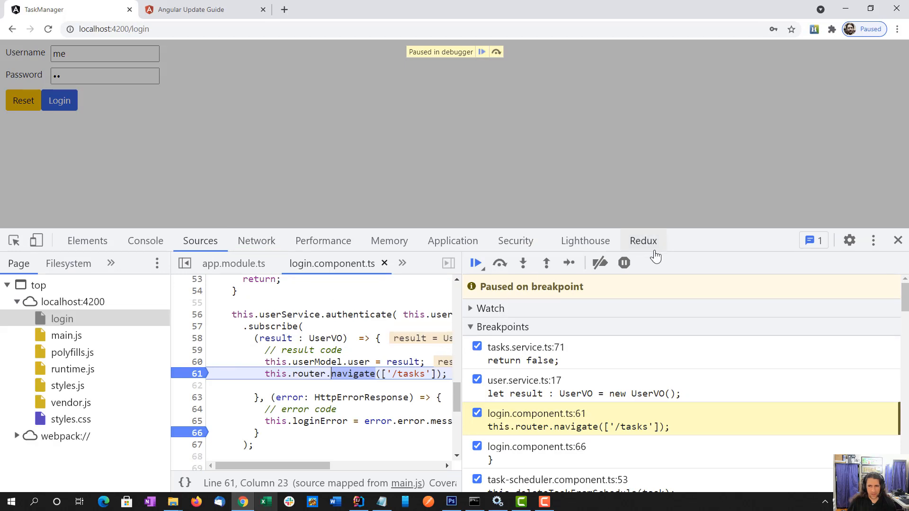
pyautogui.click(475, 262)
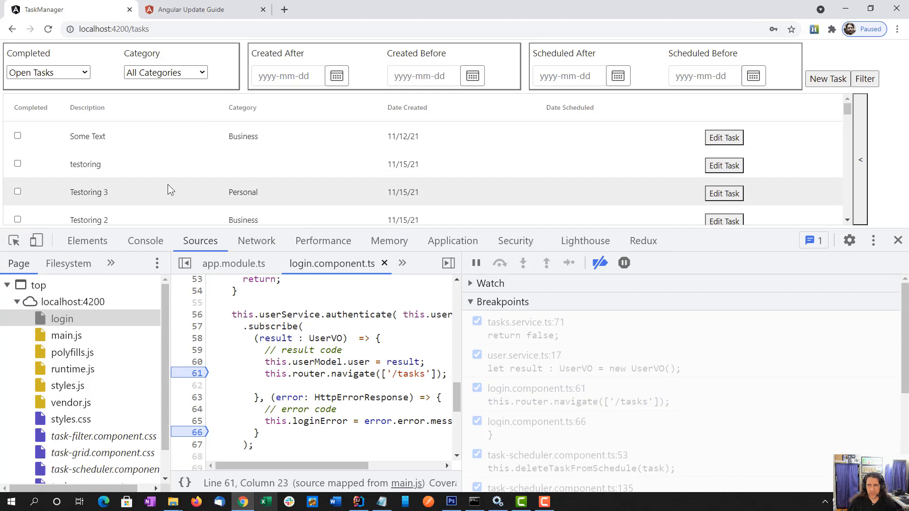
pyautogui.scroll(-3)
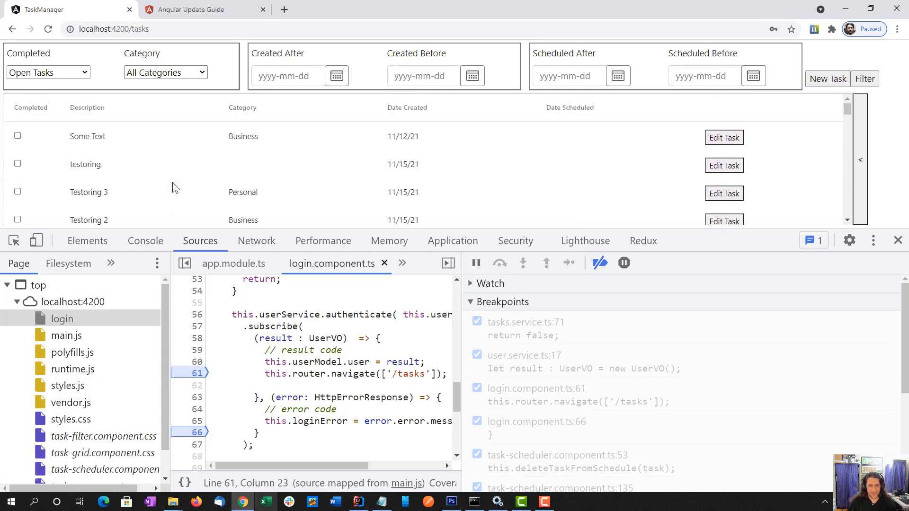
pyautogui.moveTo(182, 189)
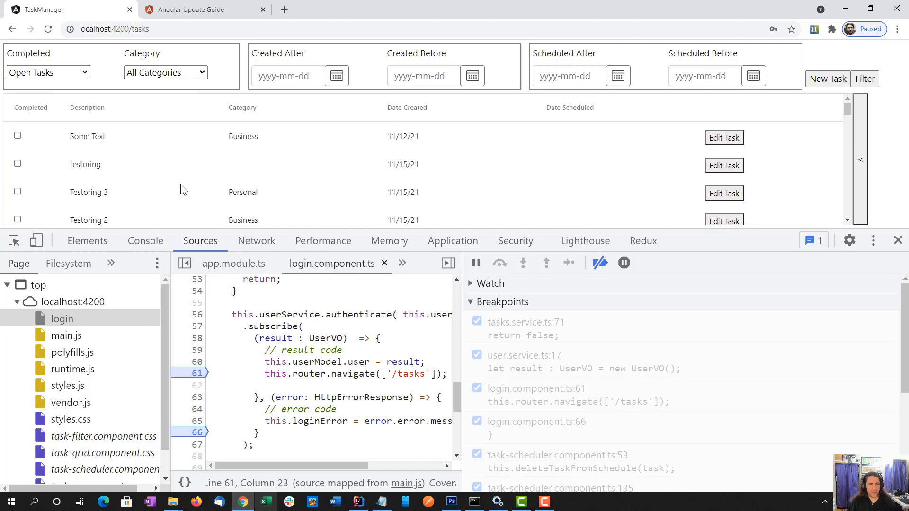